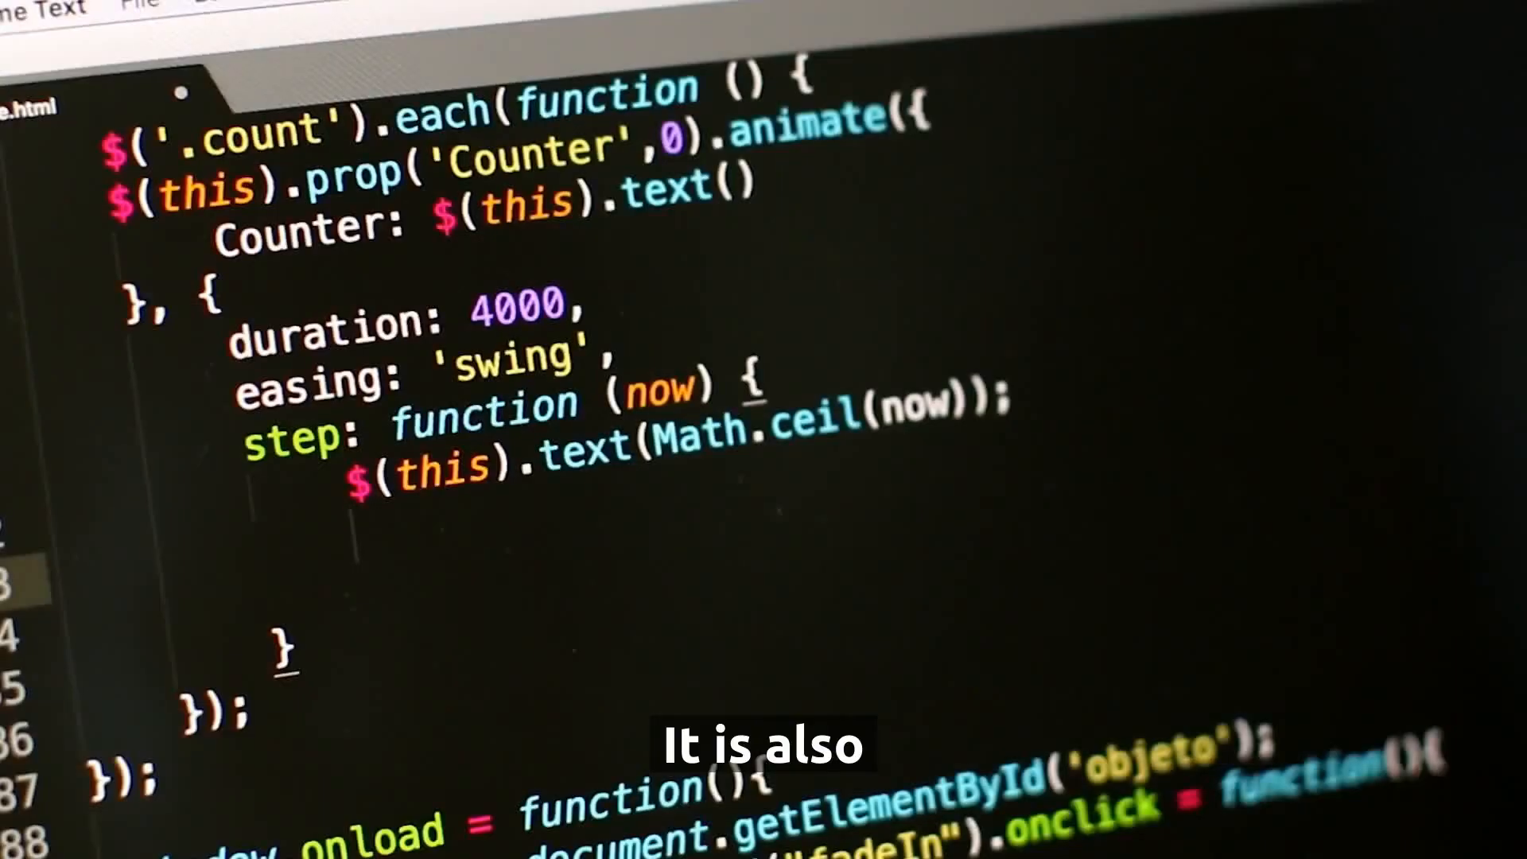
{"action": "type", "text": "$()"}
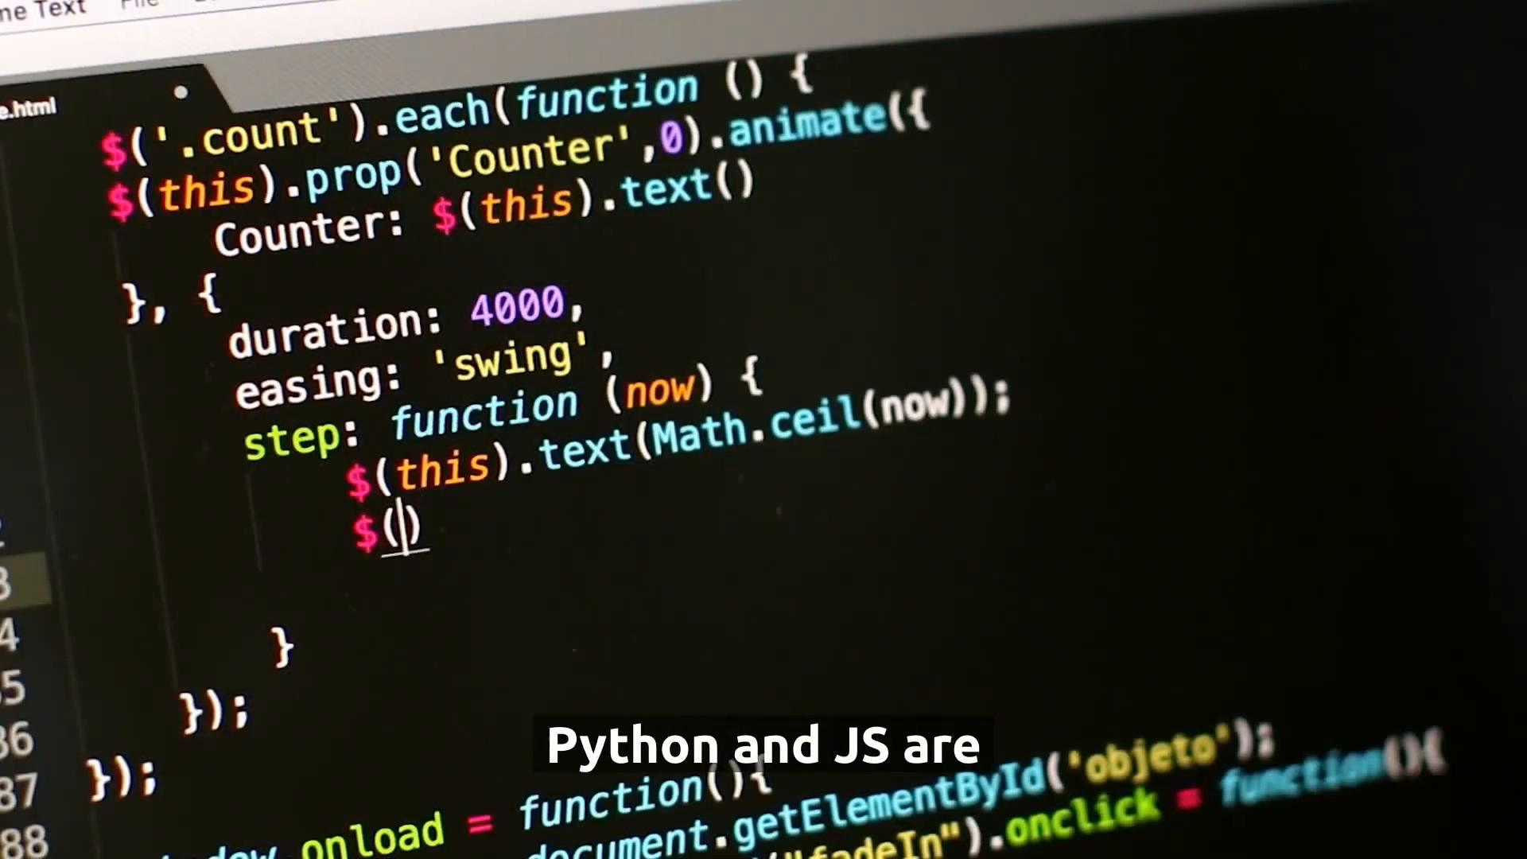
{"action": "type", "text": "this"}
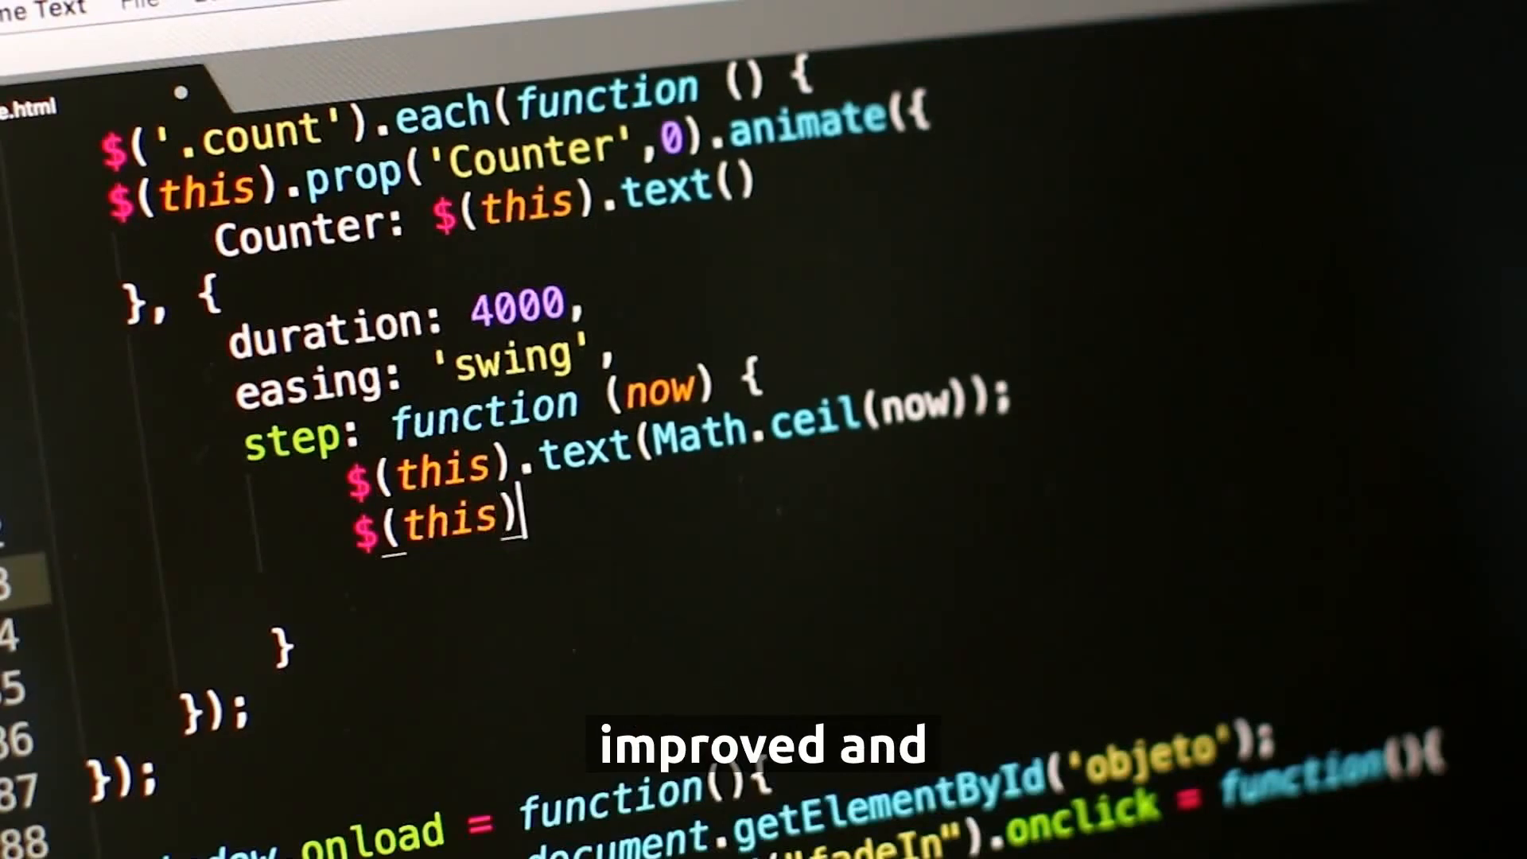